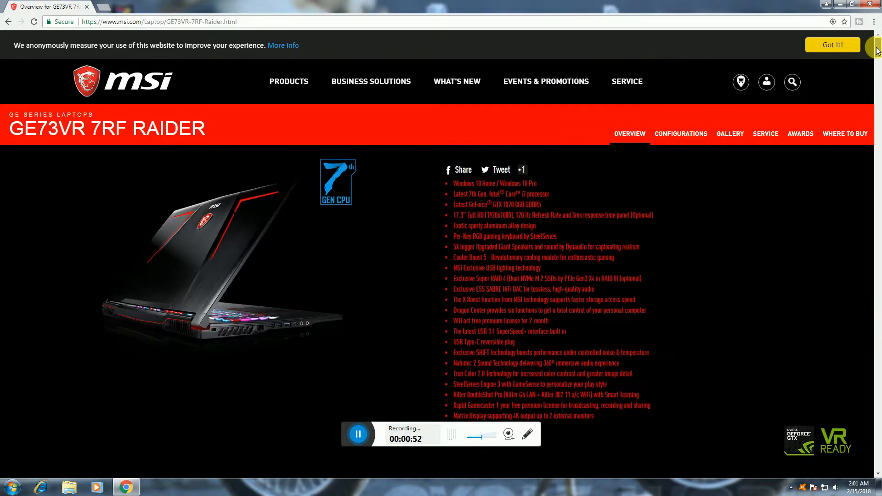
Scroll the GE73VR 7RF Raider page past the banner to the Giant Speaker and SteelSeries keyboard sections.
{"action": "scroll", "scroll_direction": "down", "scroll_amount": 3}
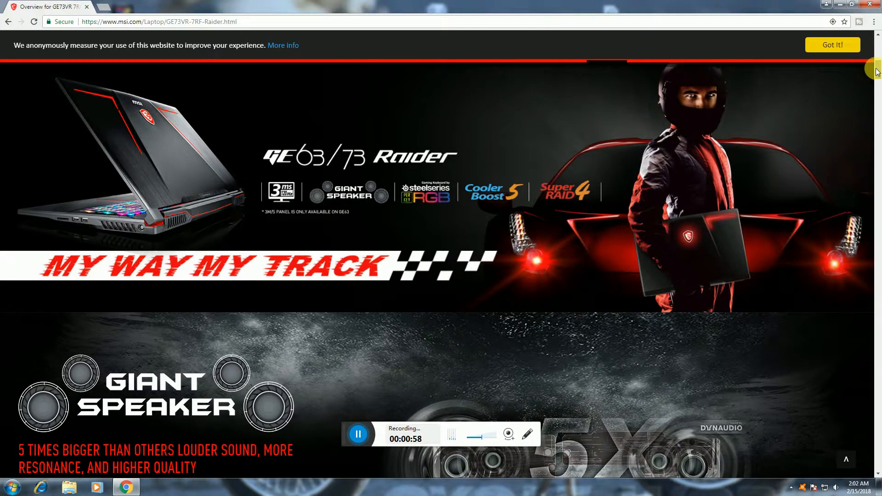
{"action": "mouse_move", "coordinate": [796, 215]}
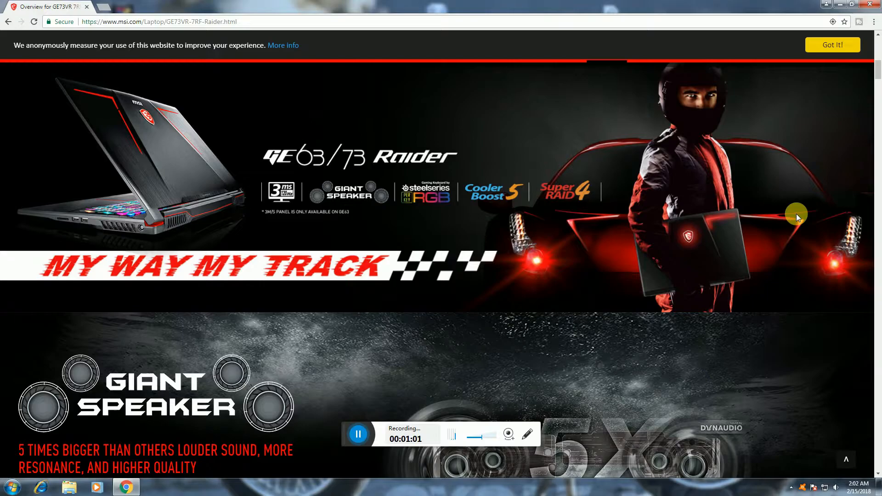
{"action": "scroll", "scroll_direction": "down", "scroll_amount": 3}
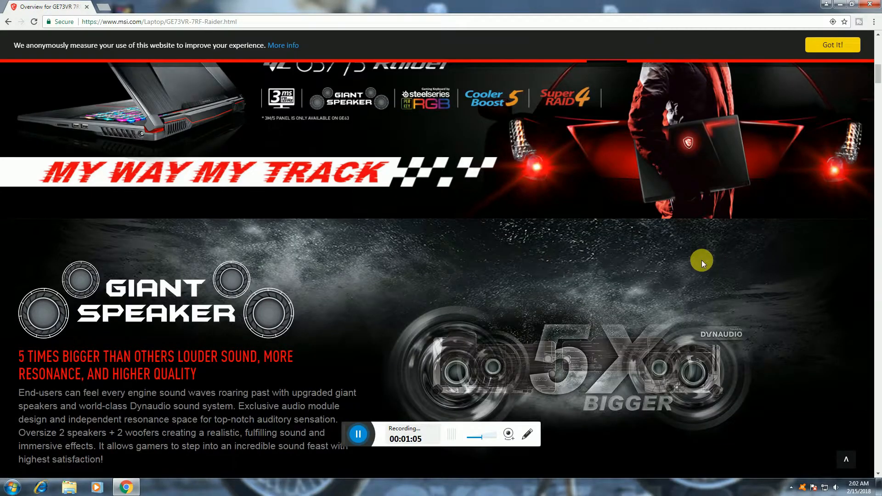
{"action": "scroll", "scroll_direction": "down", "scroll_amount": 3}
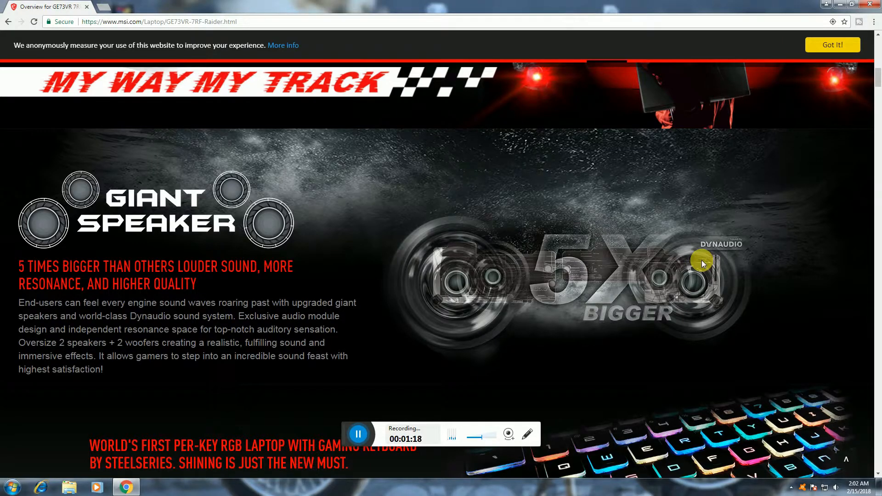
{"action": "scroll", "scroll_direction": "down", "scroll_amount": 3}
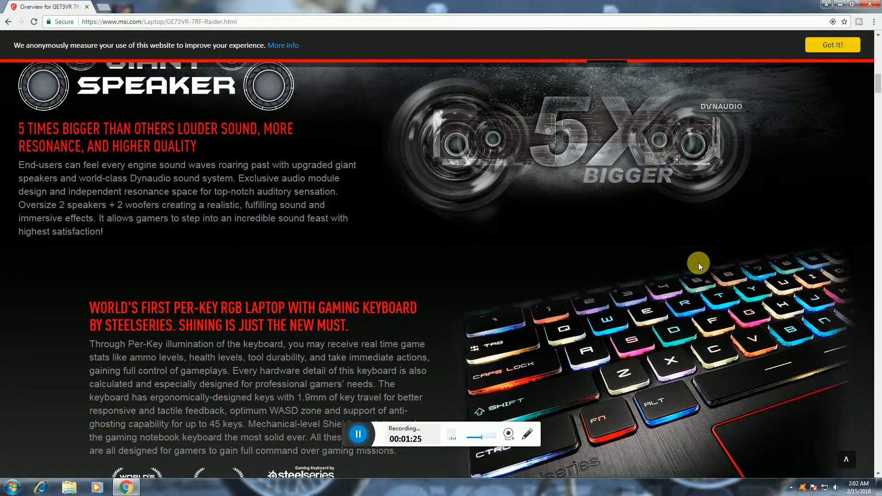
{"action": "scroll", "scroll_direction": "down", "scroll_amount": 3}
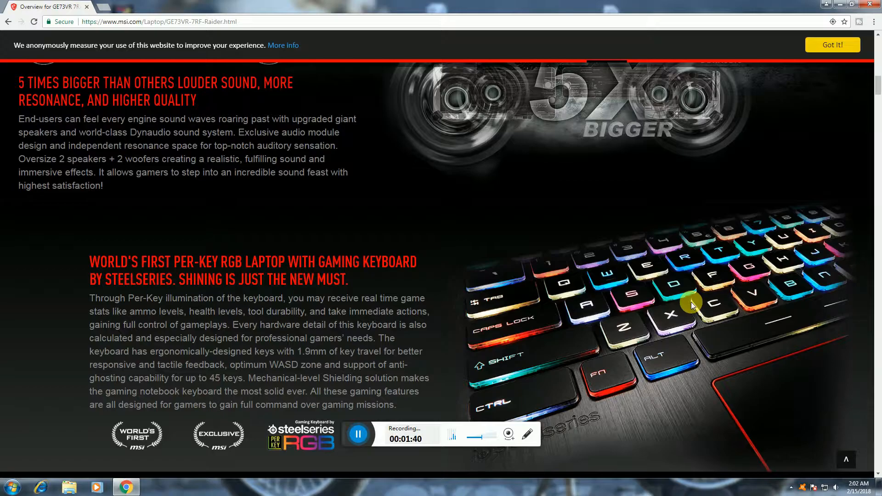
{"action": "mouse_move", "coordinate": [687, 304]}
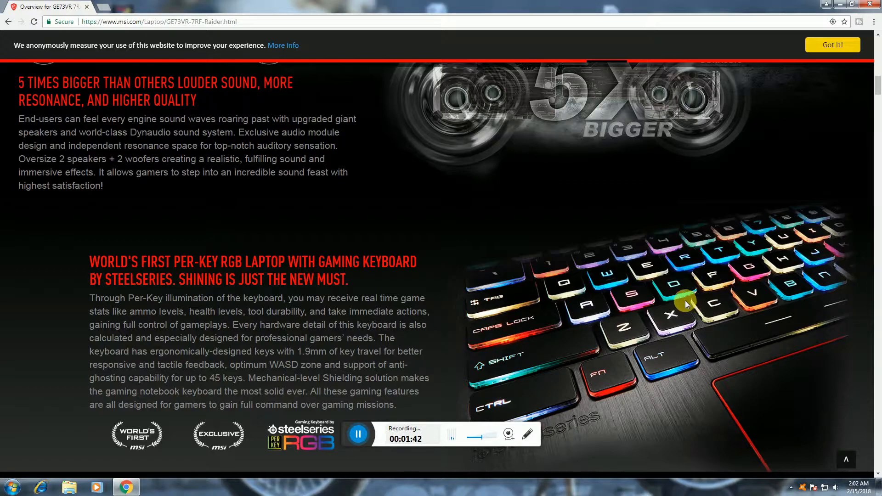
Scroll past USB 3.0 and the brushed metal chassis to the GeForce GTX performance text.
{"action": "scroll", "scroll_direction": "down", "scroll_amount": 3}
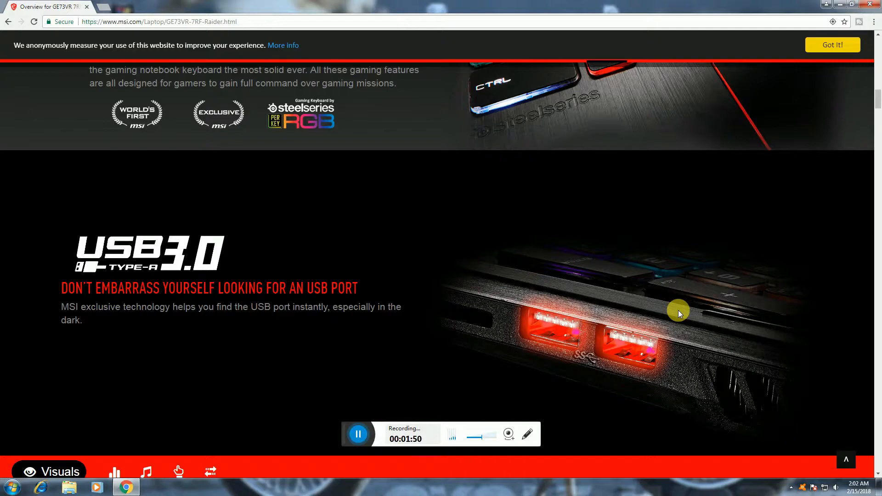
{"action": "scroll", "scroll_direction": "down", "scroll_amount": 3}
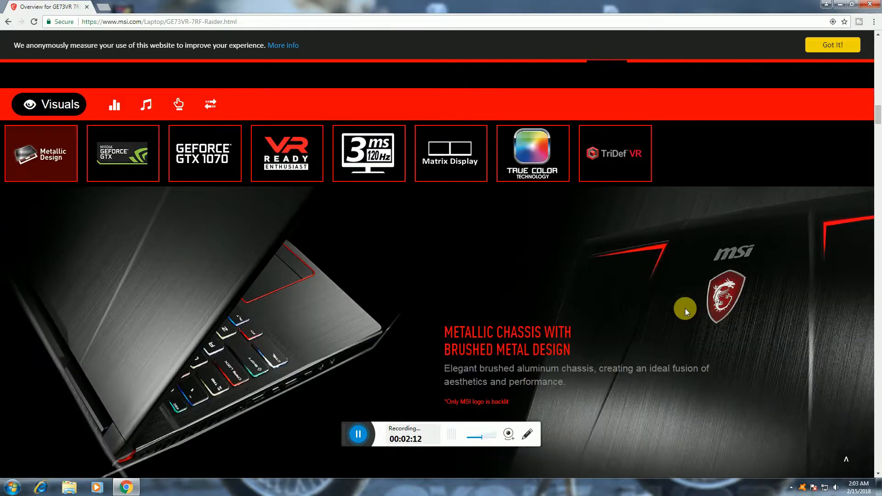
{"action": "scroll", "scroll_direction": "down", "scroll_amount": 3}
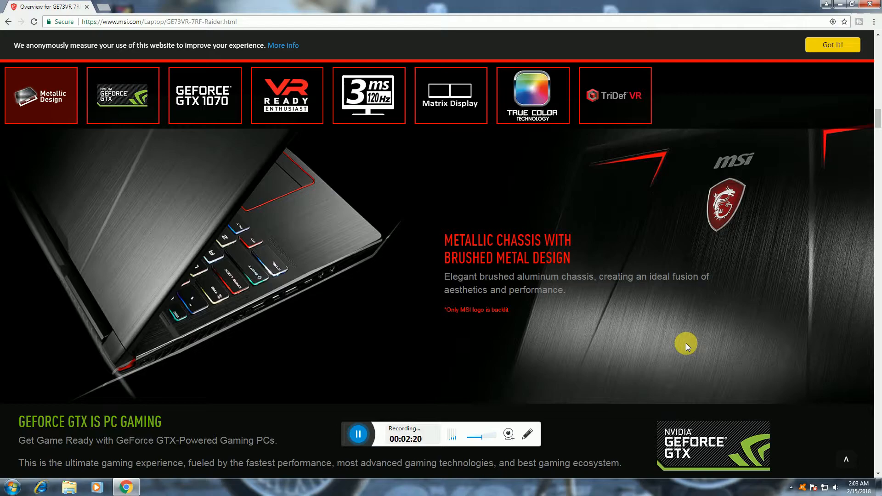
{"action": "scroll", "scroll_direction": "down", "scroll_amount": 3}
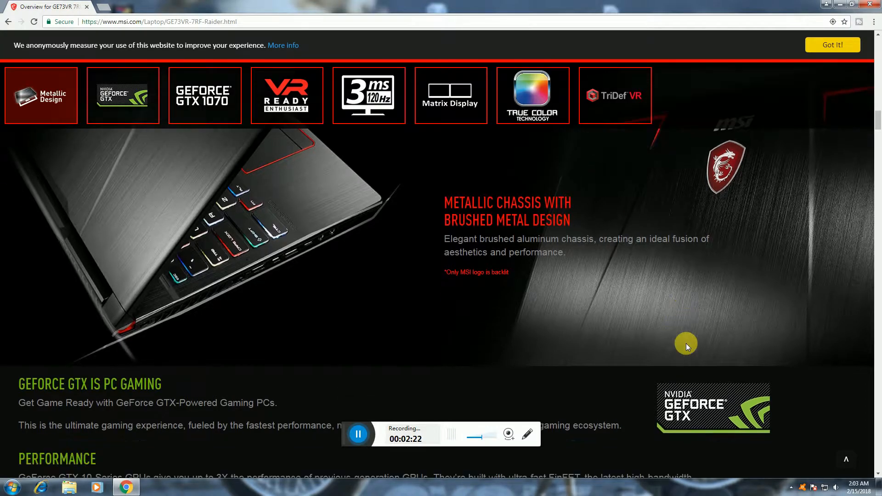
{"action": "scroll", "scroll_direction": "down", "scroll_amount": 3}
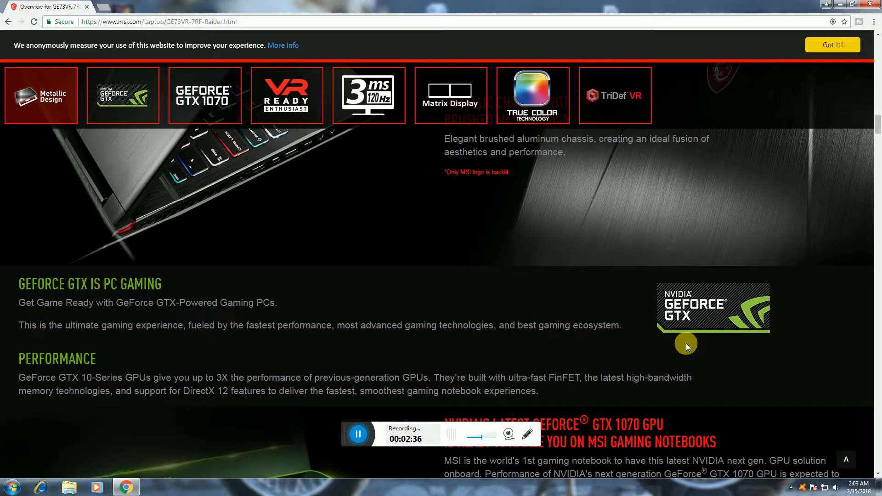
Scroll past the GTX 1070 comparison chart to the enthusiast-level VR Ready section.
{"action": "scroll", "scroll_direction": "down", "scroll_amount": 3}
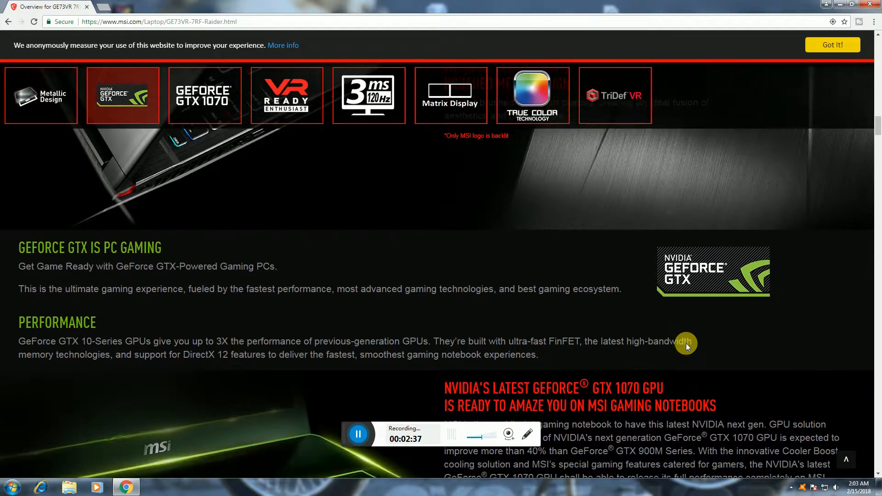
{"action": "scroll", "scroll_direction": "down", "scroll_amount": 3}
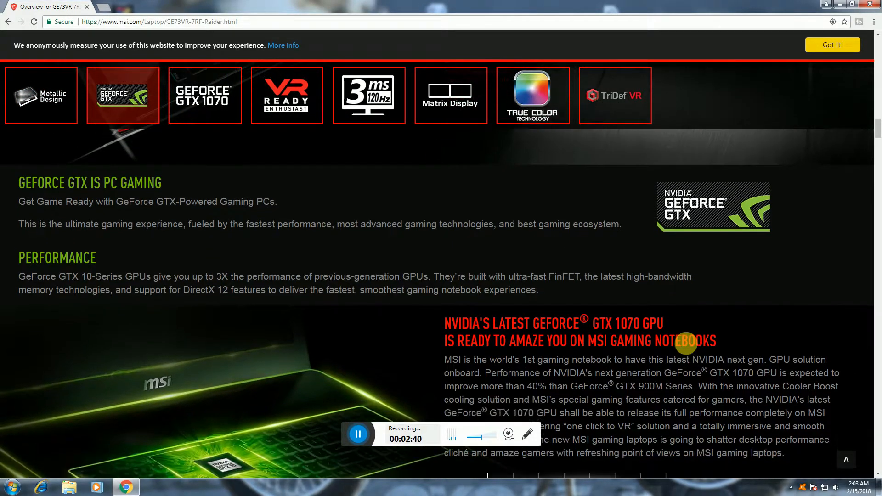
{"action": "scroll", "scroll_direction": "down", "scroll_amount": 3}
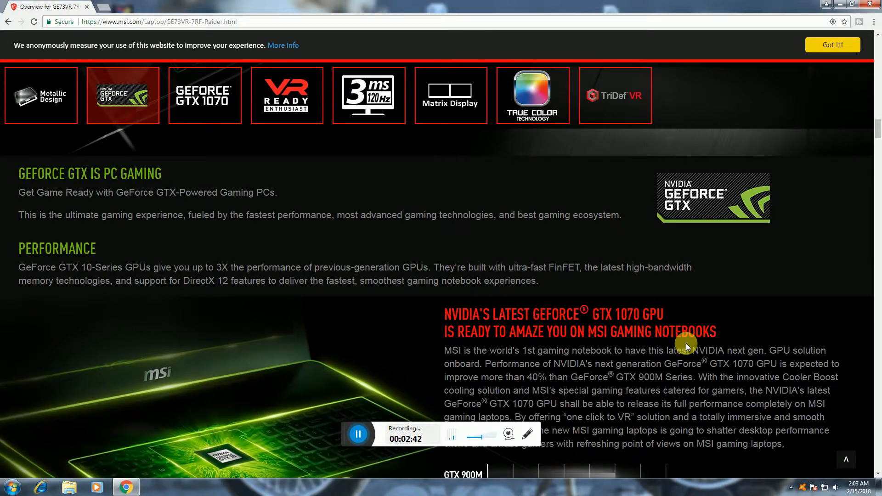
{"action": "scroll", "scroll_direction": "down", "scroll_amount": 3}
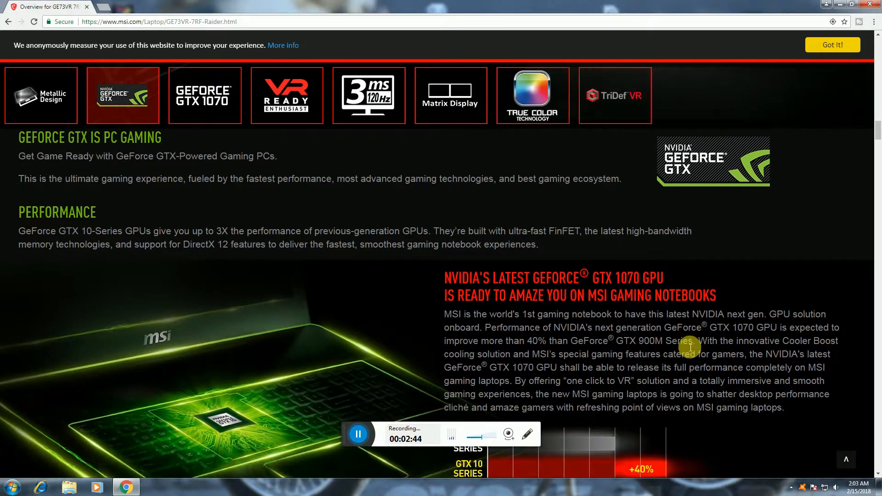
{"action": "scroll", "scroll_direction": "down", "scroll_amount": 3}
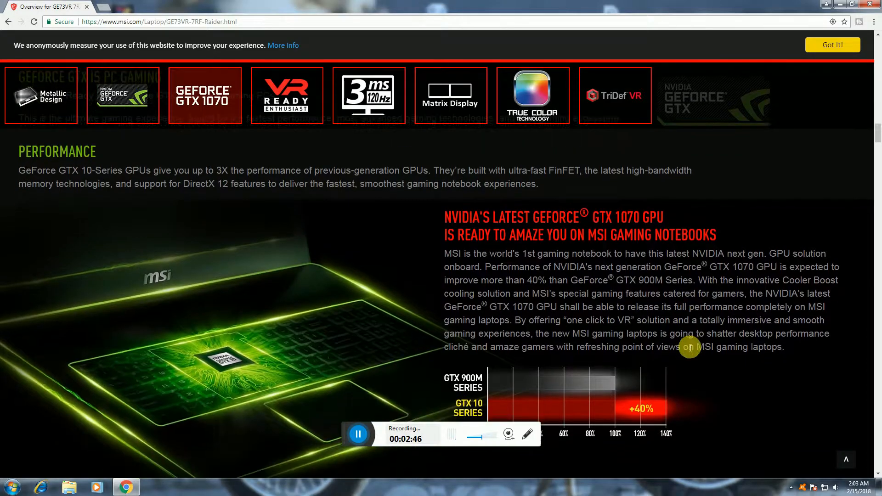
{"action": "scroll", "scroll_direction": "down", "scroll_amount": 3}
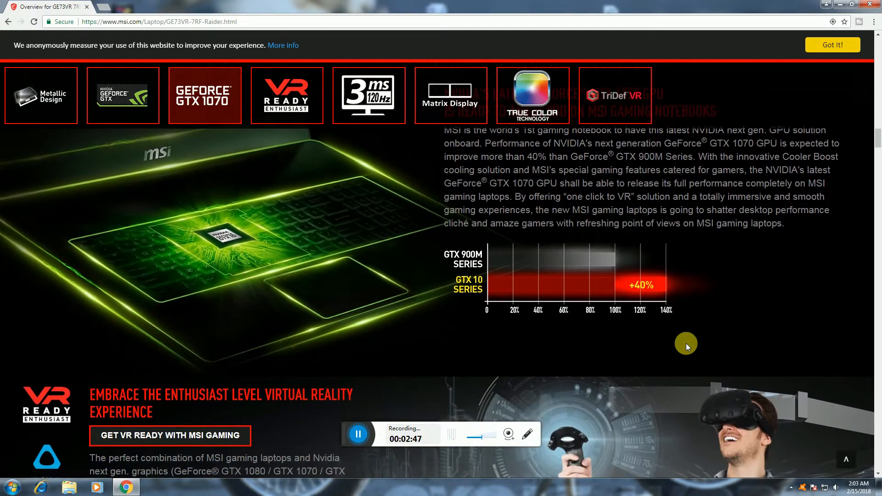
{"action": "scroll", "scroll_direction": "down", "scroll_amount": 3}
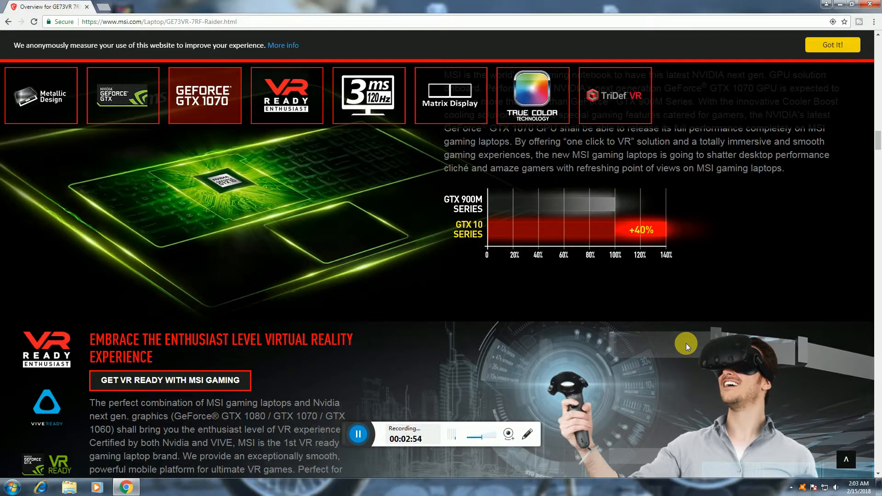
{"action": "scroll", "scroll_direction": "down", "scroll_amount": 3}
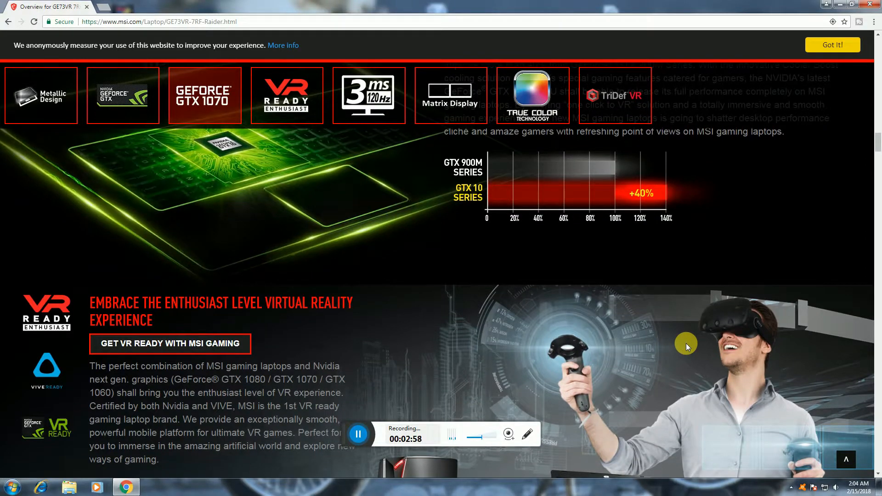
{"action": "scroll", "scroll_direction": "down", "scroll_amount": 3}
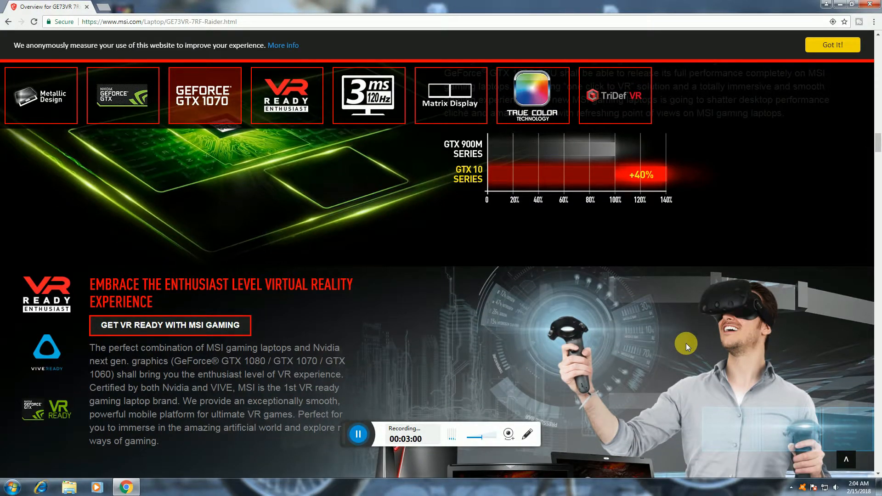
{"action": "scroll", "scroll_direction": "down", "scroll_amount": 3}
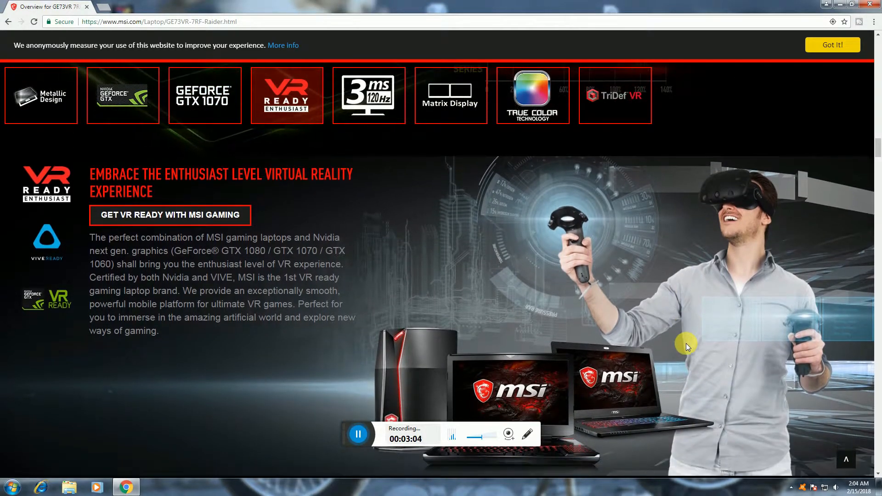
{"action": "scroll", "scroll_direction": "down", "scroll_amount": 3}
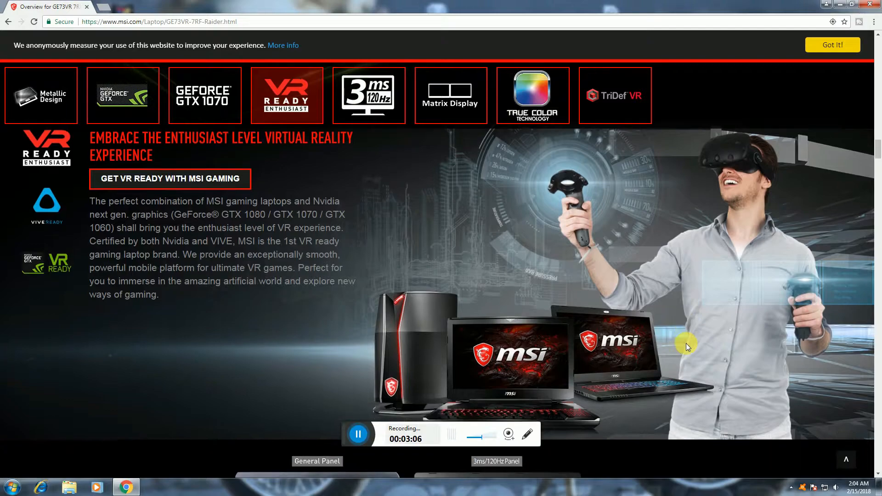
Scroll past the 120Hz 3ms panel comparison to the Matrix Display section on up to 3 monitors.
{"action": "scroll", "scroll_direction": "down", "scroll_amount": 3}
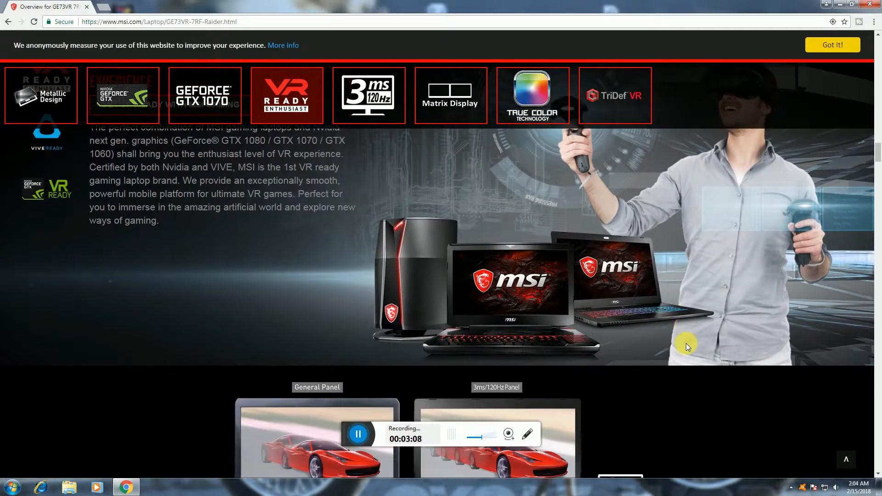
{"action": "scroll", "scroll_direction": "down", "scroll_amount": 3}
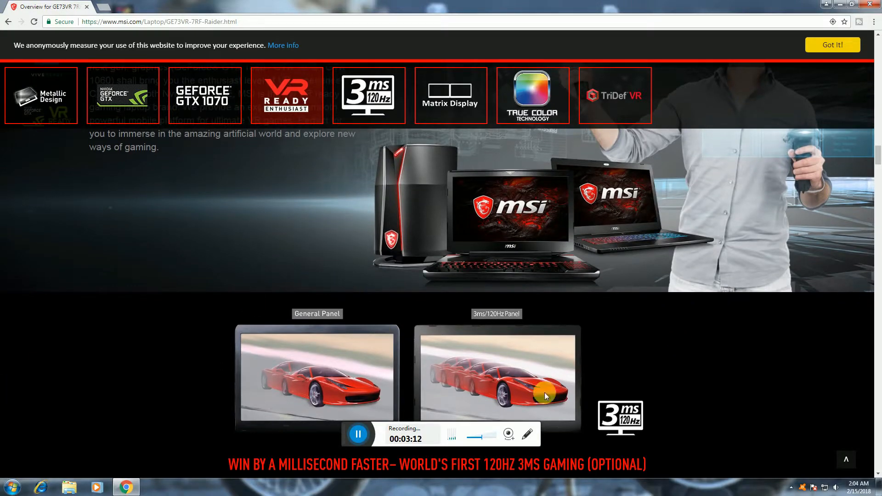
{"action": "mouse_move", "coordinate": [499, 322]}
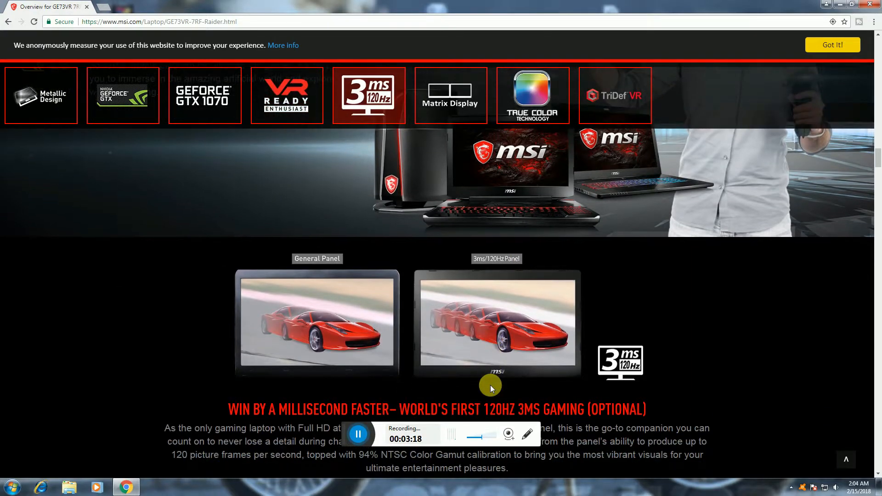
{"action": "scroll", "scroll_direction": "down", "scroll_amount": 3}
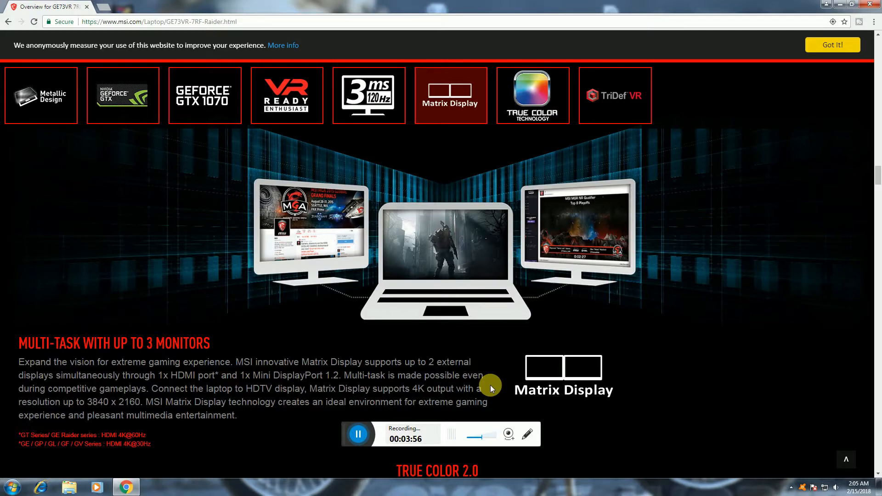
Scroll past True Color 2.0 to the TriDef VR "Only Everything in 3D!" section.
{"action": "scroll", "scroll_direction": "down", "scroll_amount": 3}
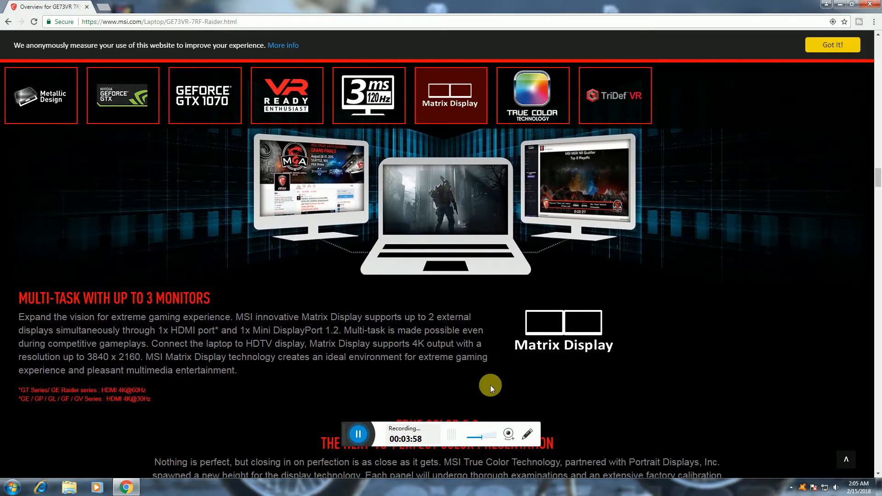
{"action": "scroll", "scroll_direction": "down", "scroll_amount": 3}
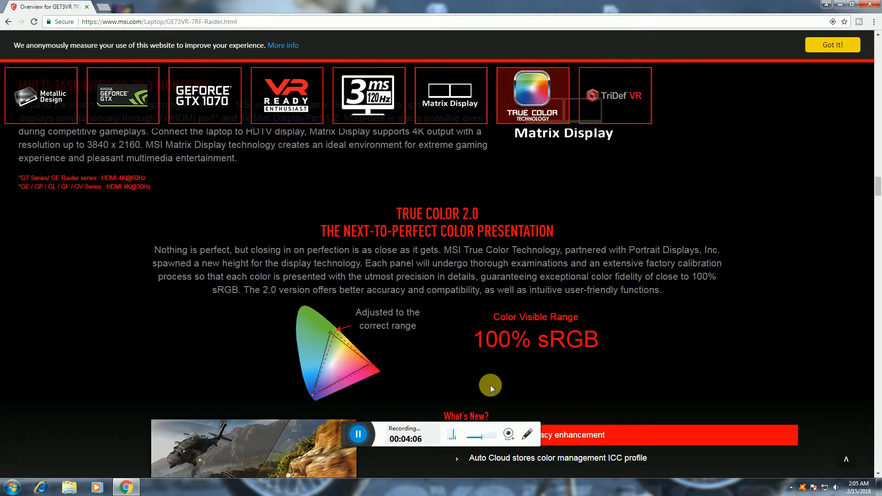
{"action": "scroll", "scroll_direction": "down", "scroll_amount": 3}
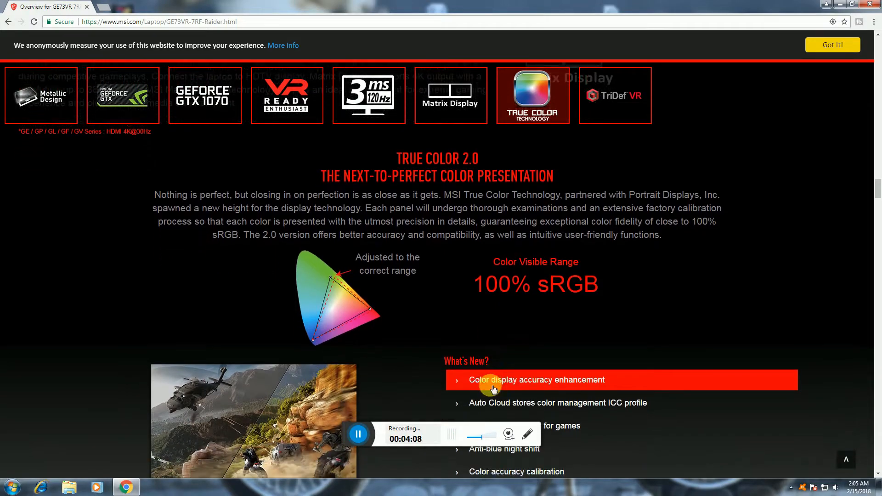
{"action": "scroll", "scroll_direction": "down", "scroll_amount": 3}
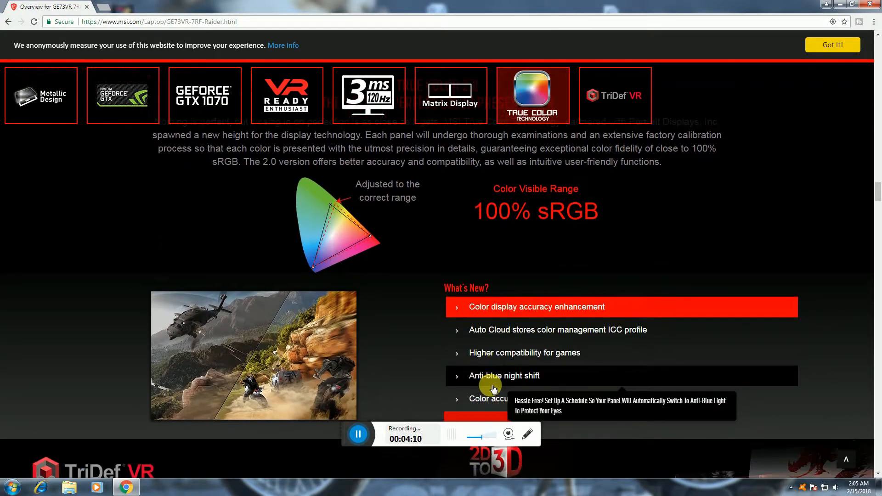
{"action": "scroll", "scroll_direction": "down", "scroll_amount": 3}
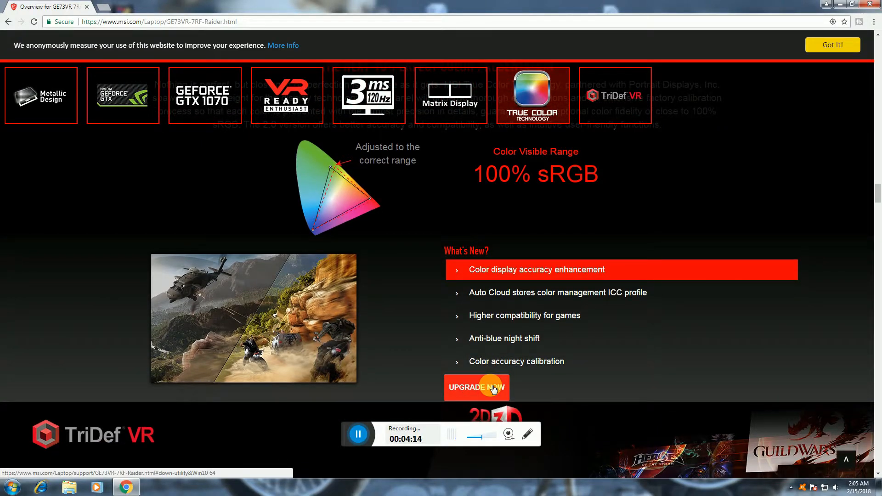
{"action": "scroll", "scroll_direction": "down", "scroll_amount": 3}
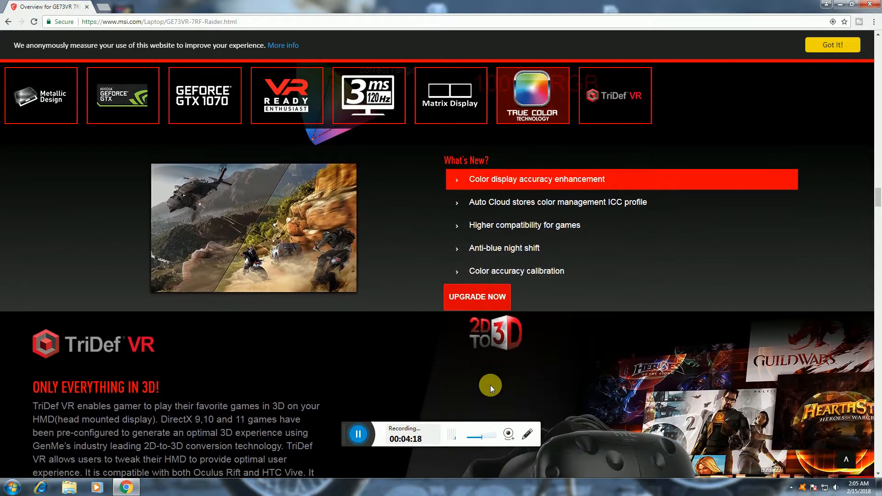
{"action": "scroll", "scroll_direction": "down", "scroll_amount": 3}
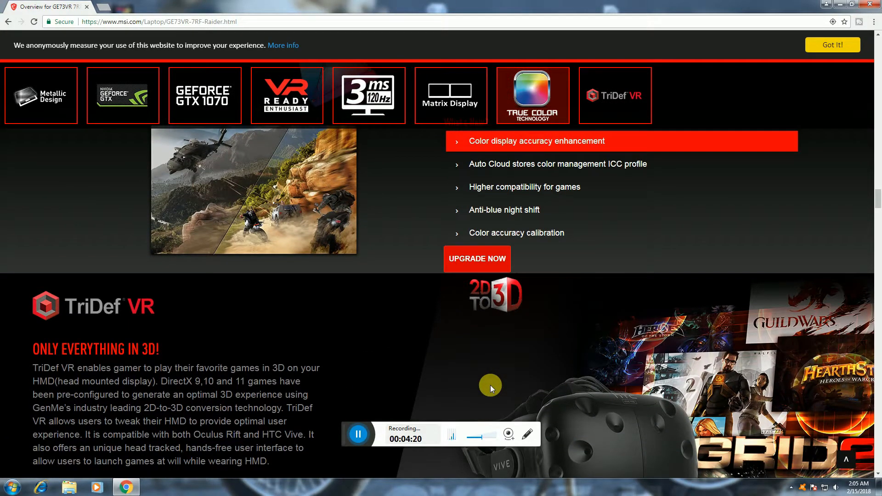
{"action": "scroll", "scroll_direction": "down", "scroll_amount": 3}
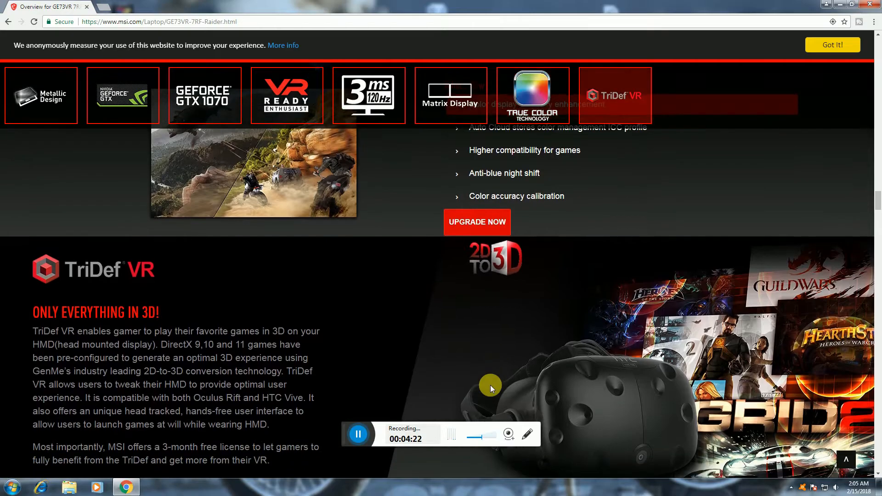
{"action": "scroll", "scroll_direction": "down", "scroll_amount": 3}
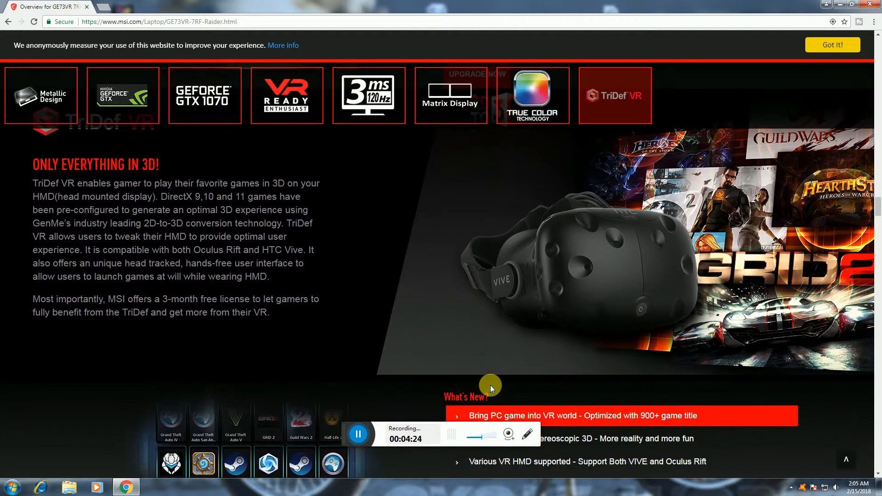
Scroll past the TriDef VR download options to the 7th-gen Intel Core i7 Performance section.
{"action": "scroll", "scroll_direction": "down", "scroll_amount": 3}
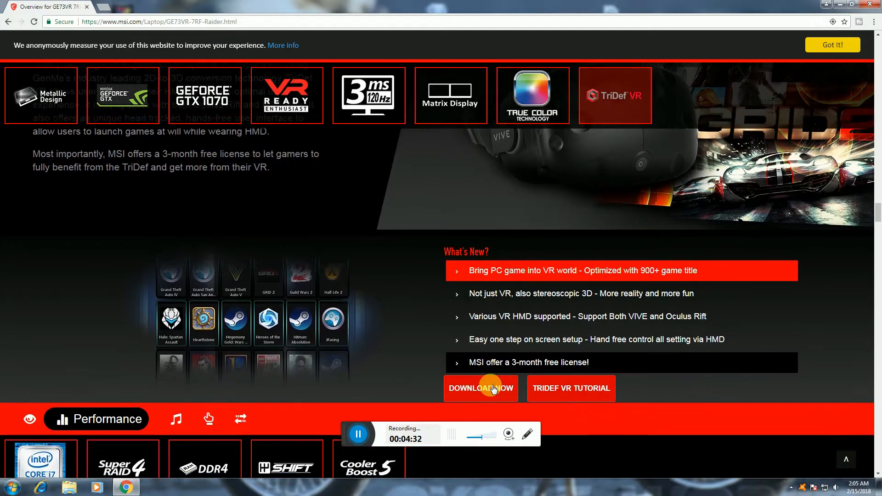
{"action": "scroll", "scroll_direction": "down", "scroll_amount": 3}
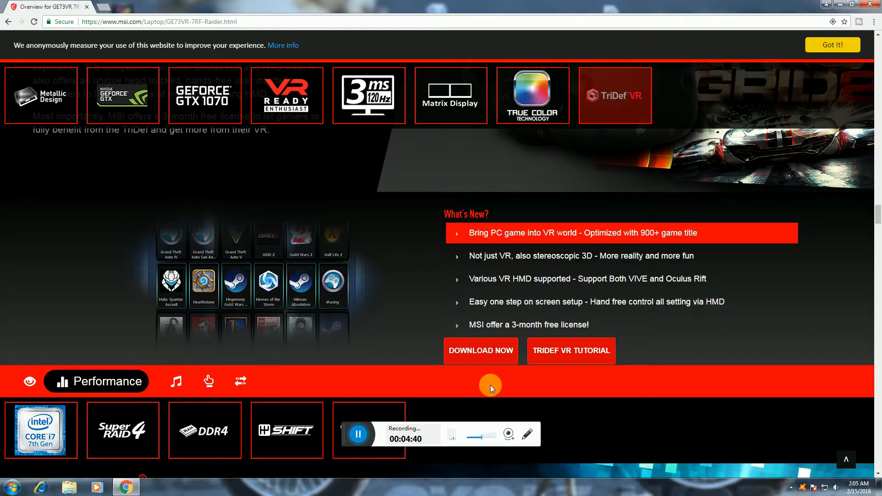
{"action": "scroll", "scroll_direction": "down", "scroll_amount": 3}
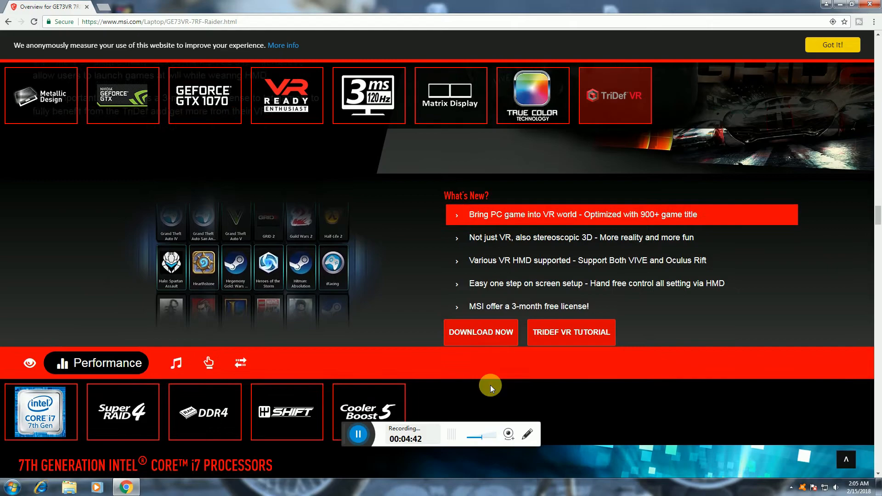
{"action": "scroll", "scroll_direction": "down", "scroll_amount": 3}
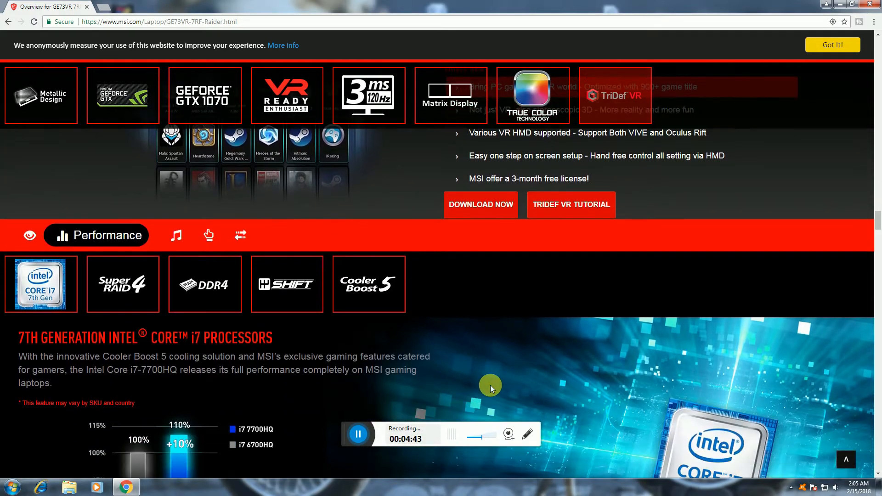
Scroll past the CPU performance chart to the Super RAID 4 speed comparison bars.
{"action": "scroll", "scroll_direction": "down", "scroll_amount": 3}
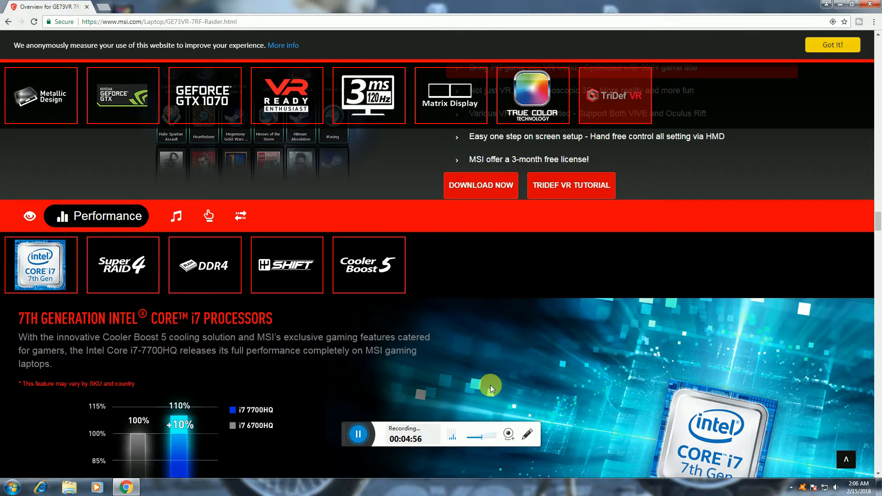
{"action": "scroll", "scroll_direction": "down", "scroll_amount": 3}
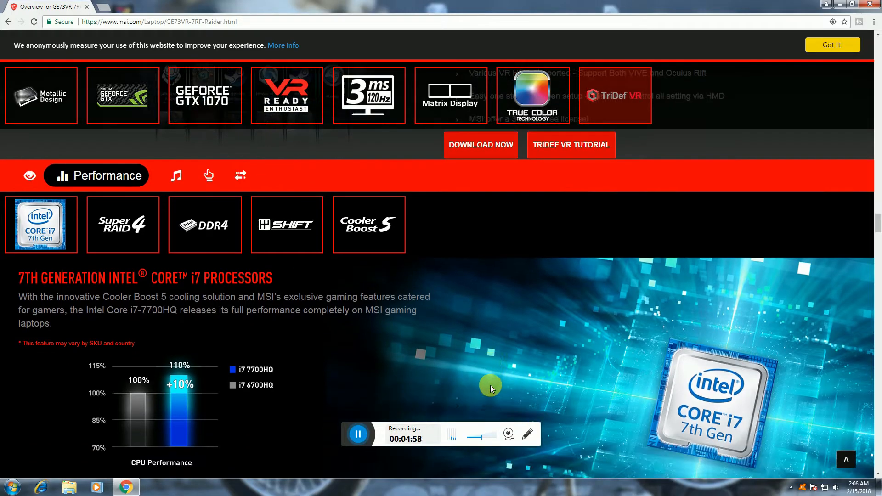
{"action": "scroll", "scroll_direction": "down", "scroll_amount": 3}
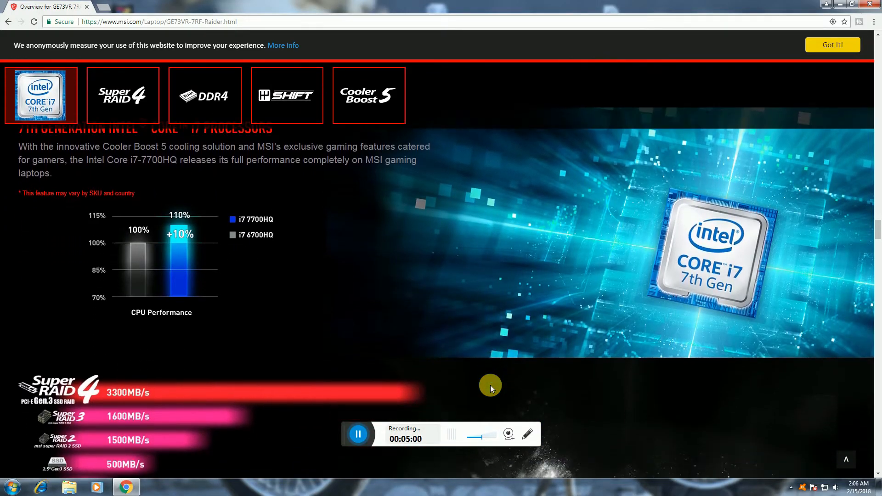
{"action": "scroll", "scroll_direction": "down", "scroll_amount": 3}
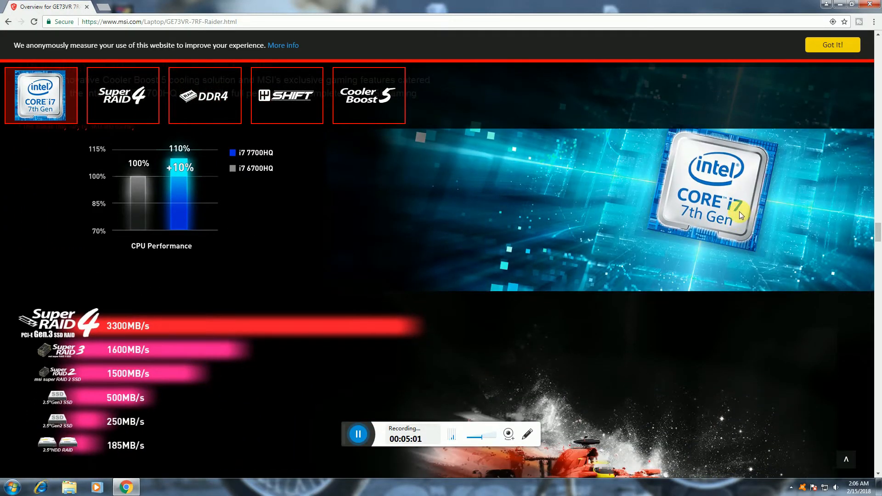
{"action": "scroll", "scroll_direction": "down", "scroll_amount": 3}
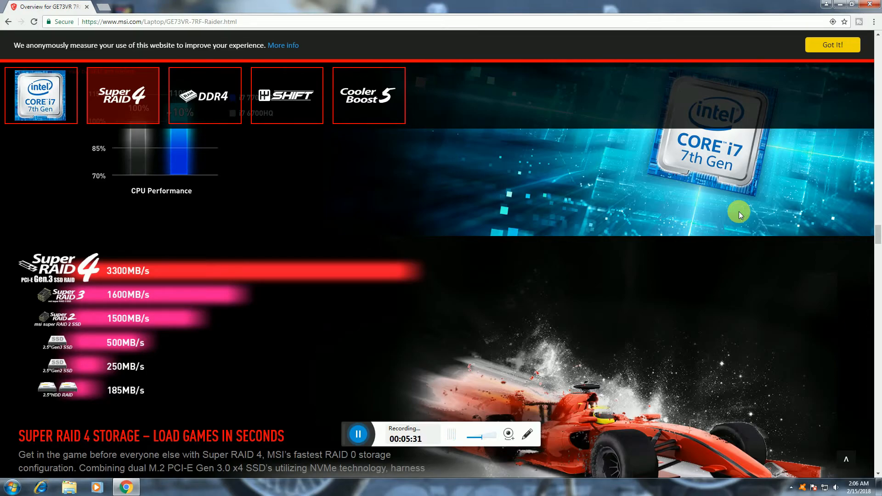
Scroll below the Super RAID 4 description to the DDR4-2400 memory support chart.
{"action": "scroll", "scroll_direction": "down", "scroll_amount": 3}
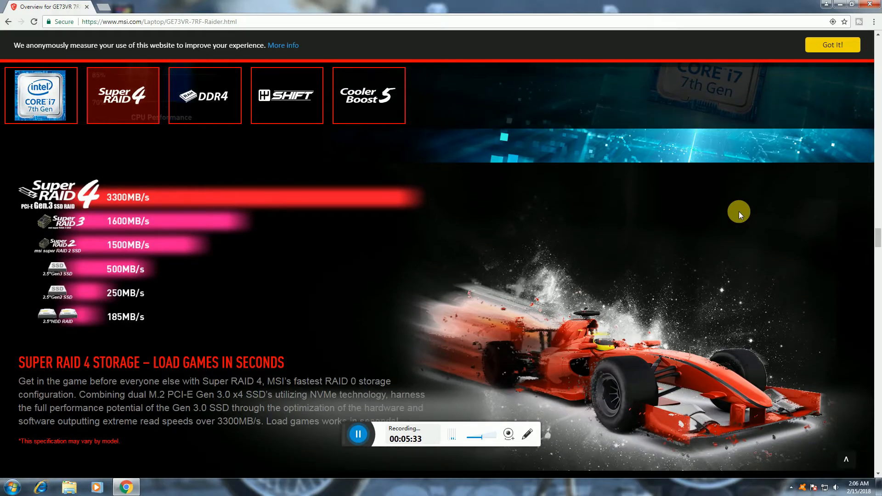
{"action": "scroll", "scroll_direction": "down", "scroll_amount": 3}
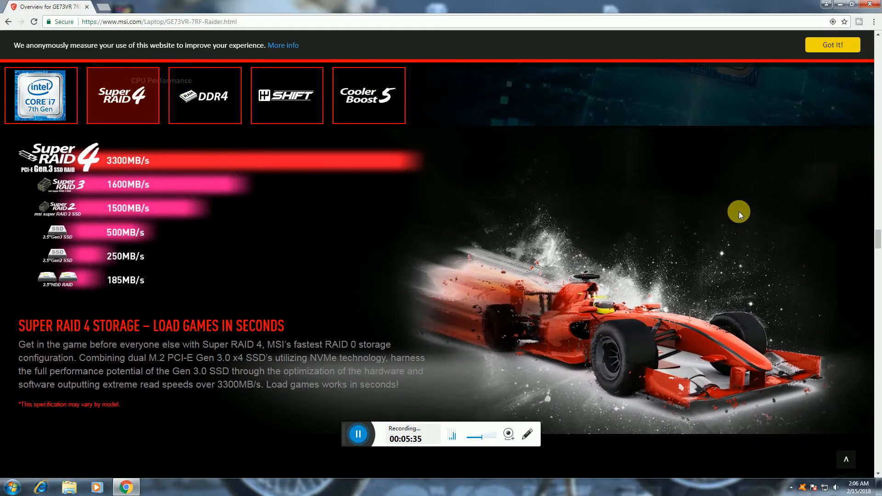
{"action": "scroll", "scroll_direction": "down", "scroll_amount": 3}
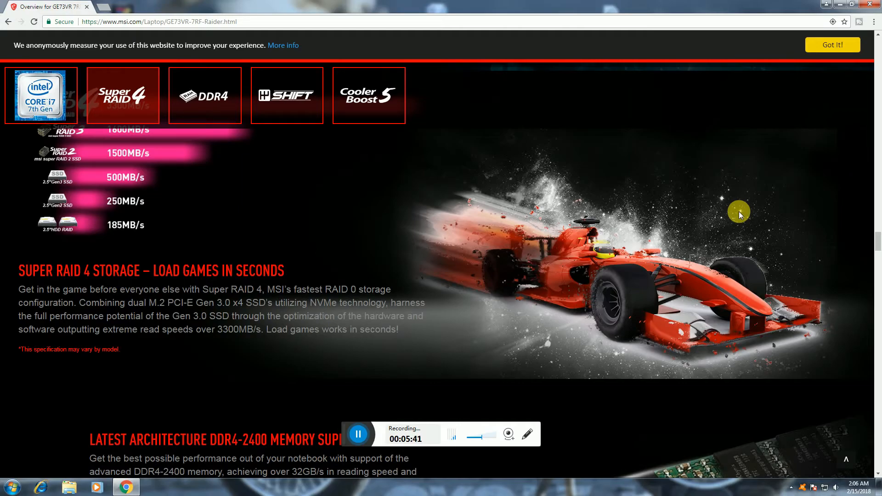
{"action": "scroll", "scroll_direction": "down", "scroll_amount": 3}
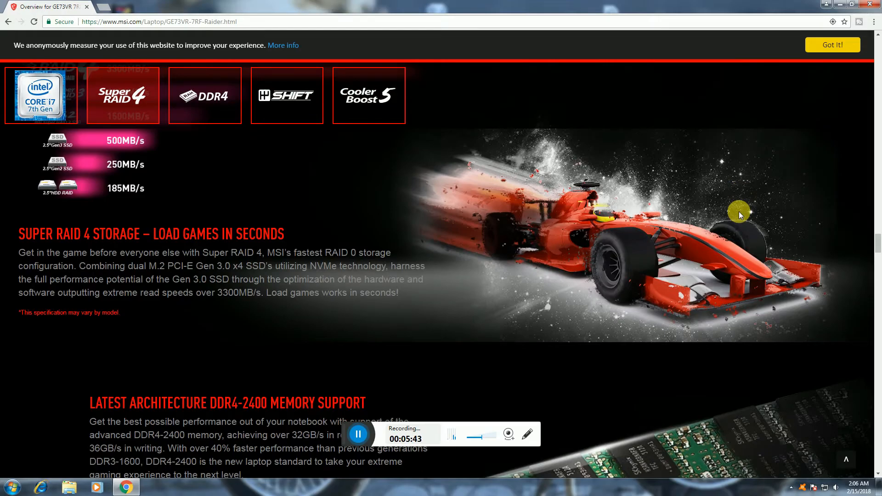
{"action": "scroll", "scroll_direction": "down", "scroll_amount": 3}
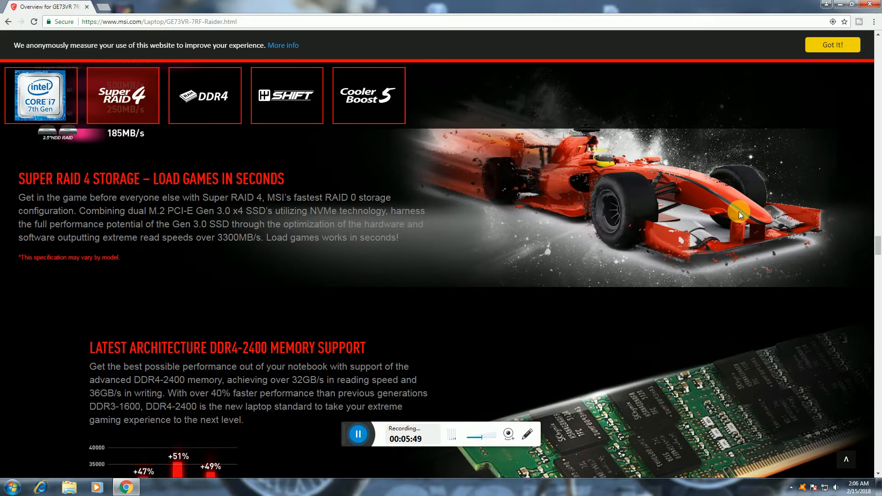
{"action": "scroll", "scroll_direction": "down", "scroll_amount": 3}
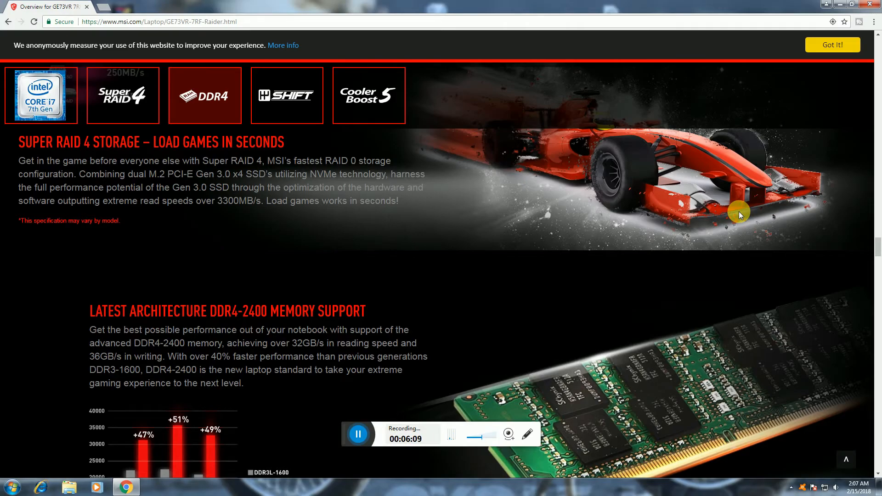
Scroll past the DDR4 chart to the SHIFT temperature and performance balancing profiles.
{"action": "scroll", "scroll_direction": "down", "scroll_amount": 3}
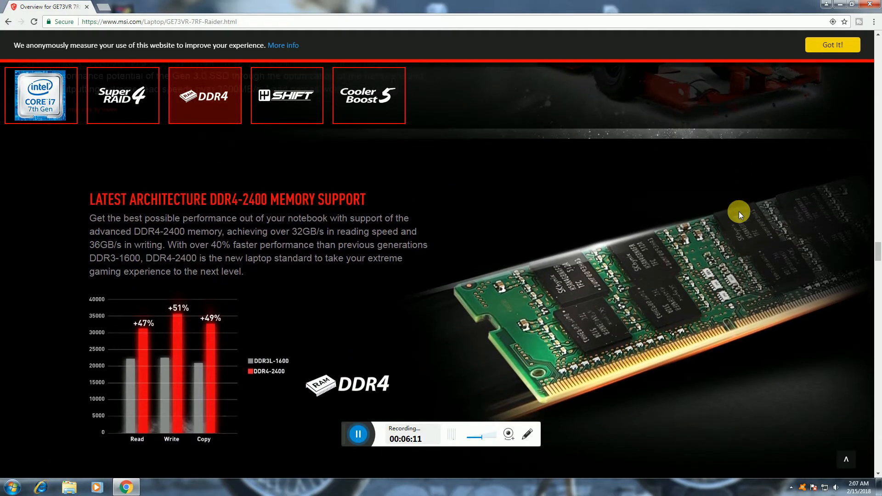
{"action": "scroll", "scroll_direction": "down", "scroll_amount": 3}
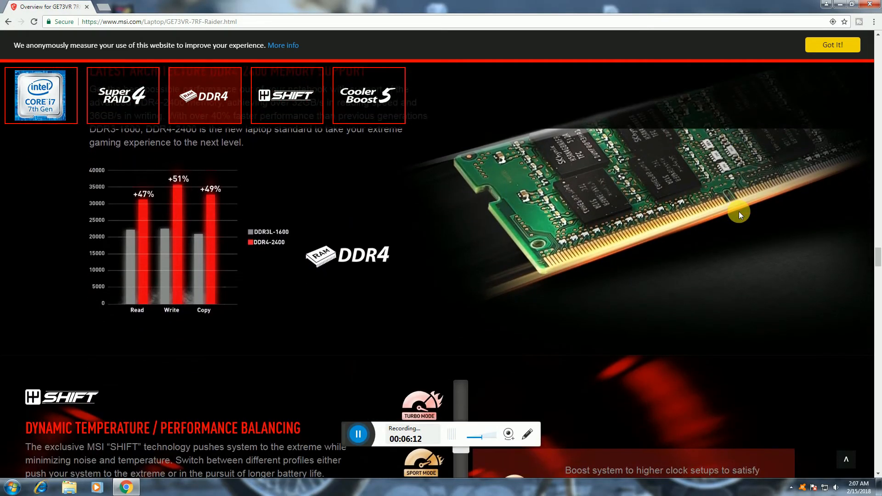
{"action": "scroll", "scroll_direction": "down", "scroll_amount": 3}
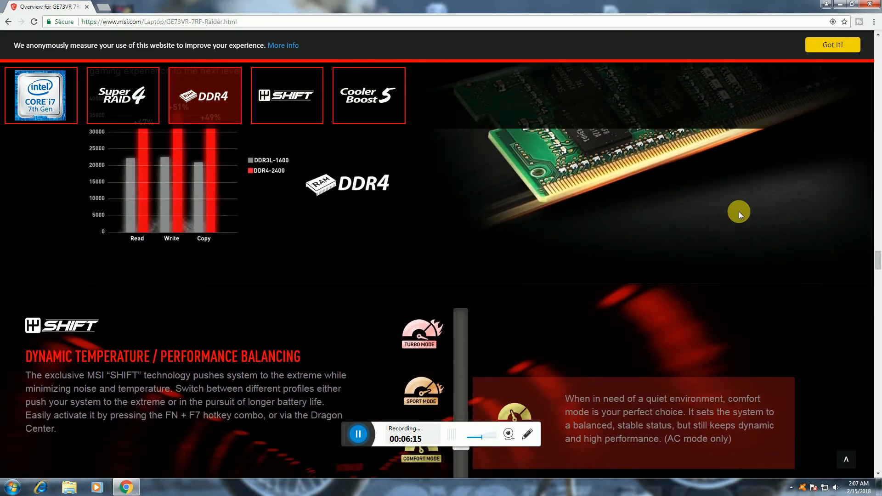
{"action": "scroll", "scroll_direction": "down", "scroll_amount": 3}
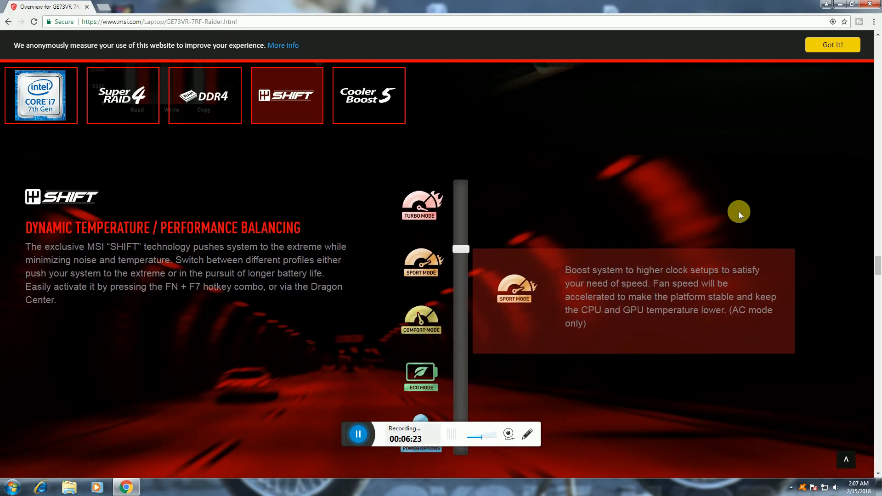
Slide the SHIFT mode slider to Turbo Mode, then scroll to the Cooler Boost 5 section.
{"action": "left_click_drag", "start_coordinate": [459, 249], "coordinate": [459, 316]}
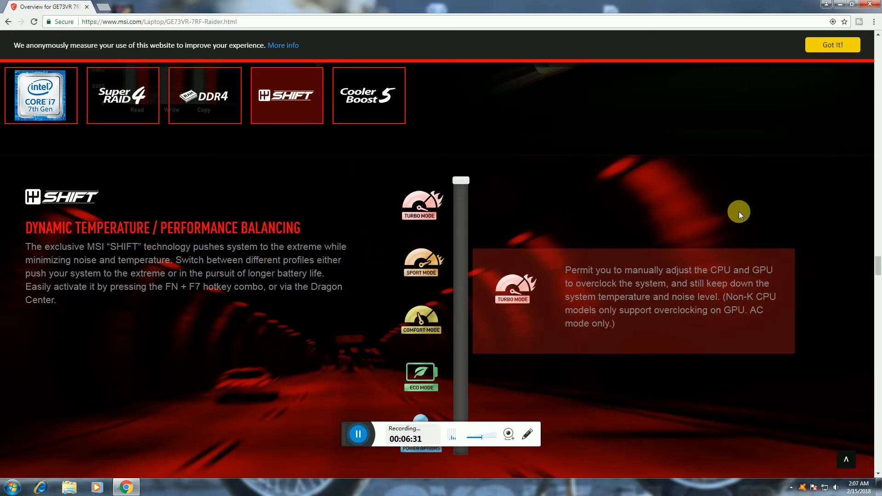
{"action": "scroll", "scroll_direction": "down", "scroll_amount": 3}
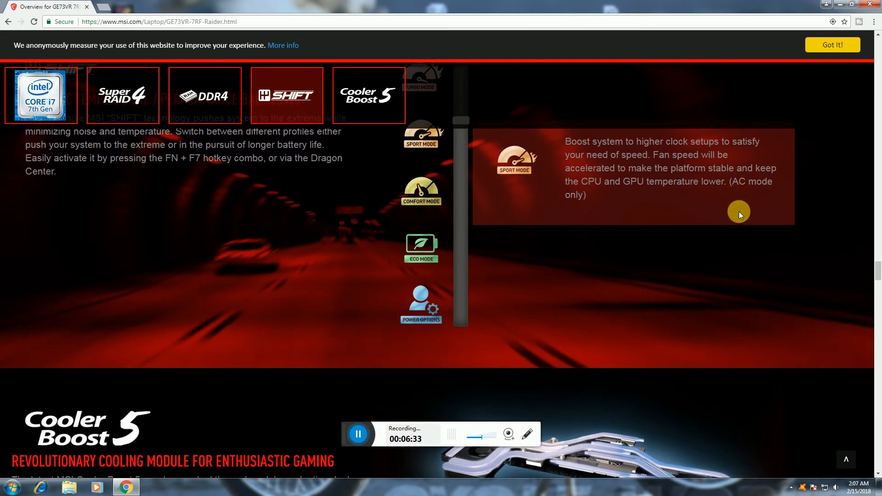
{"action": "scroll", "scroll_direction": "down", "scroll_amount": 3}
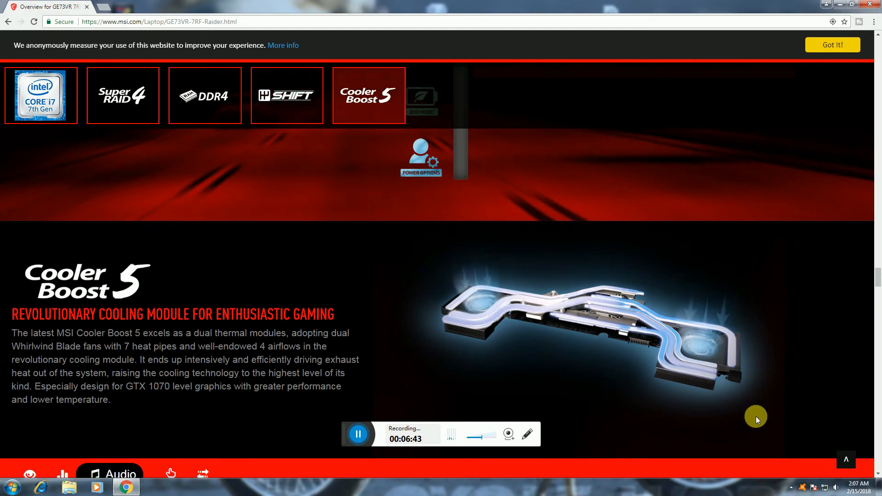
Scroll down the GE73VR 7RF Raider page past Cooler Boost 5 to the Nahimic Audio Enhancer section.
{"action": "scroll", "scroll_direction": "down", "scroll_amount": 3}
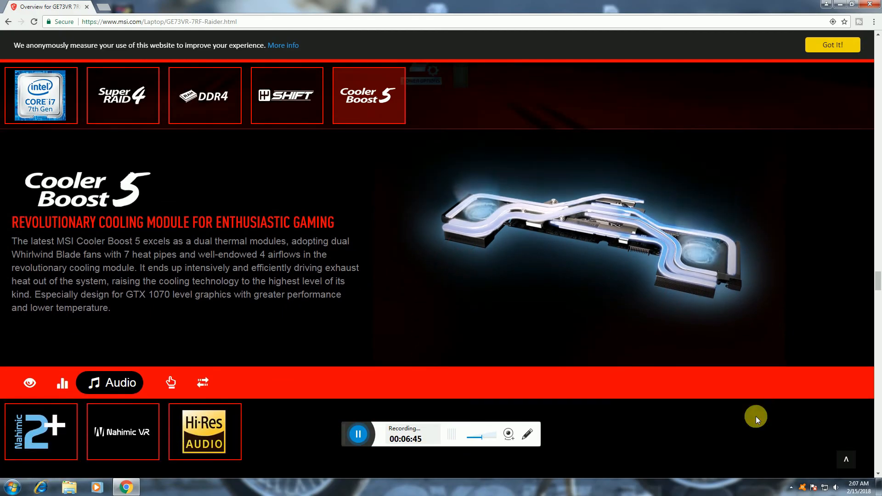
{"action": "scroll", "scroll_direction": "down", "scroll_amount": 3}
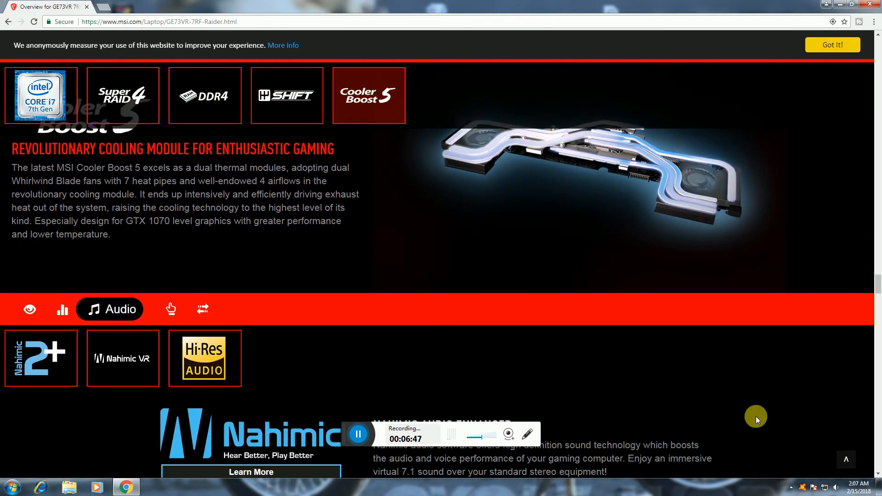
{"action": "scroll", "scroll_direction": "down", "scroll_amount": 3}
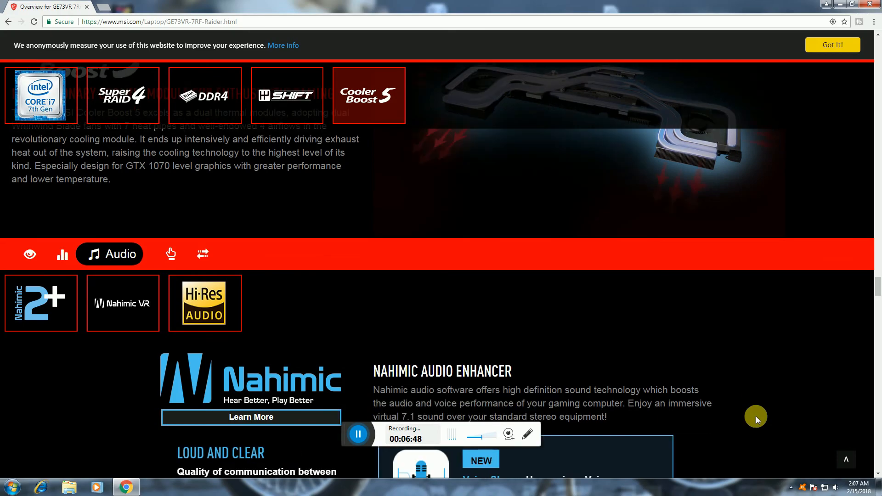
{"action": "scroll", "scroll_direction": "down", "scroll_amount": 3}
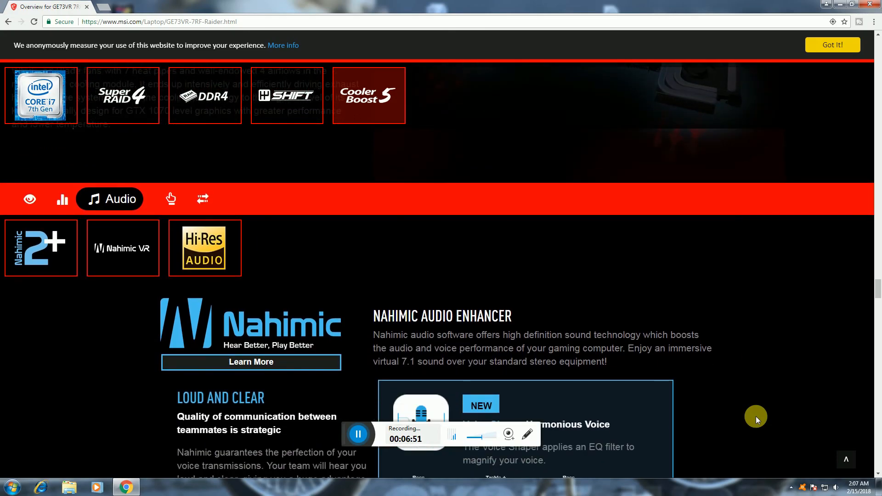
{"action": "scroll", "scroll_direction": "down", "scroll_amount": 3}
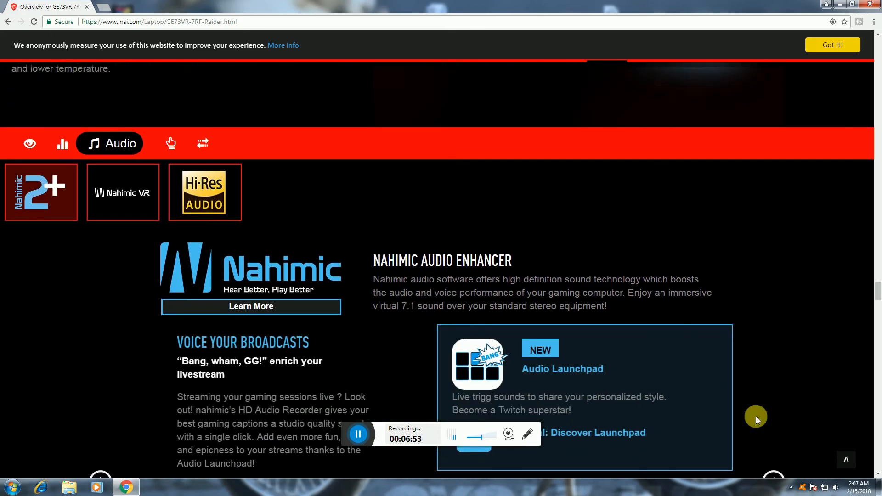